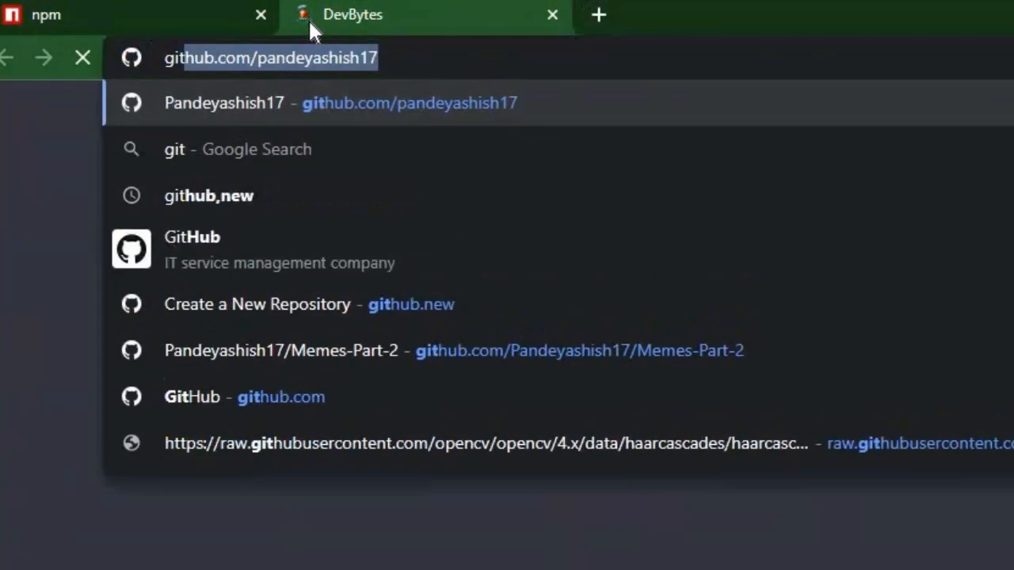
# - Create the public GitHub repository string-reverse-123 via github.new
pyautogui.write('github.new')
pyautogui.write('string-reverse-1')
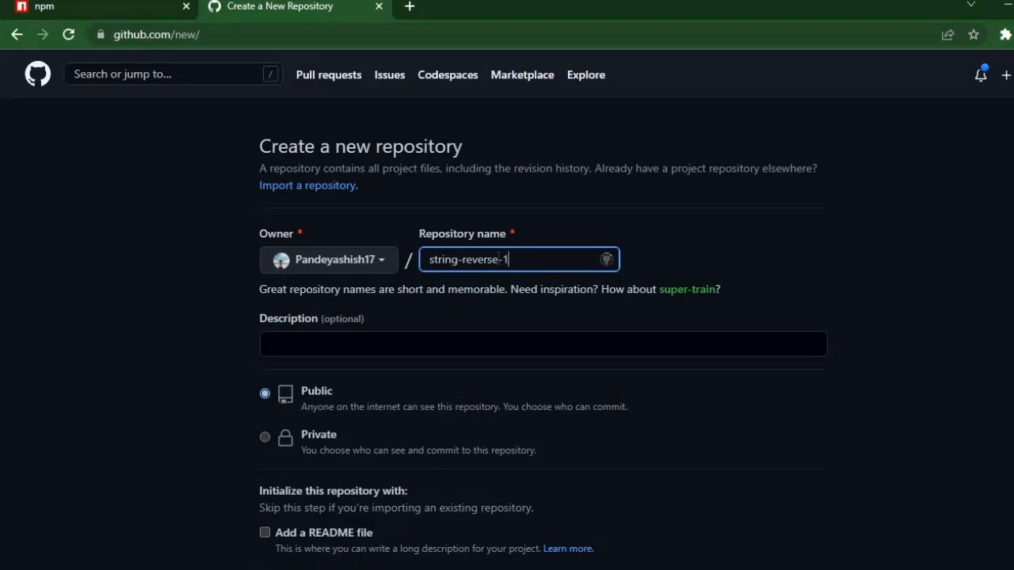
pyautogui.write('23')
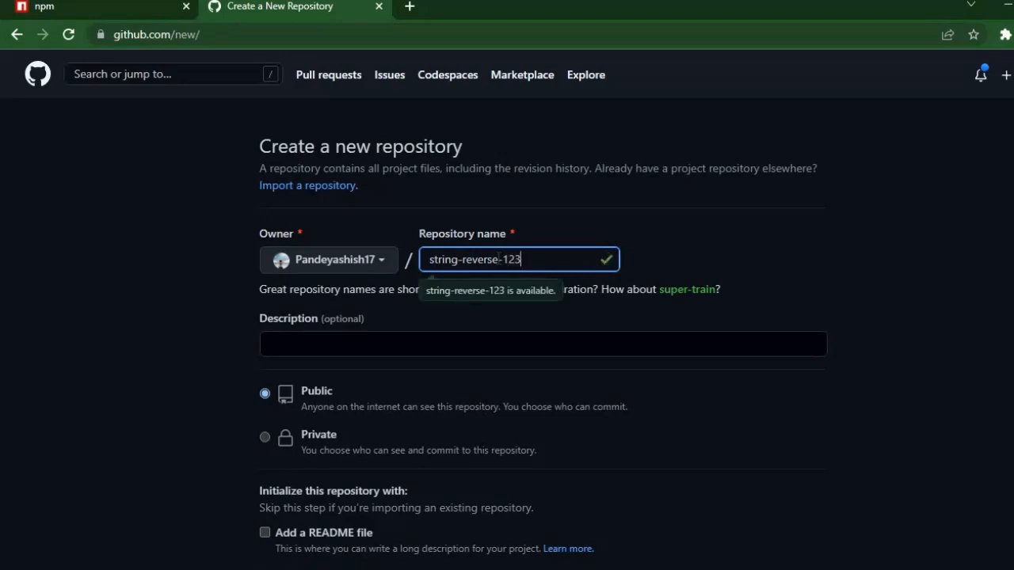
pyautogui.scroll(-3)
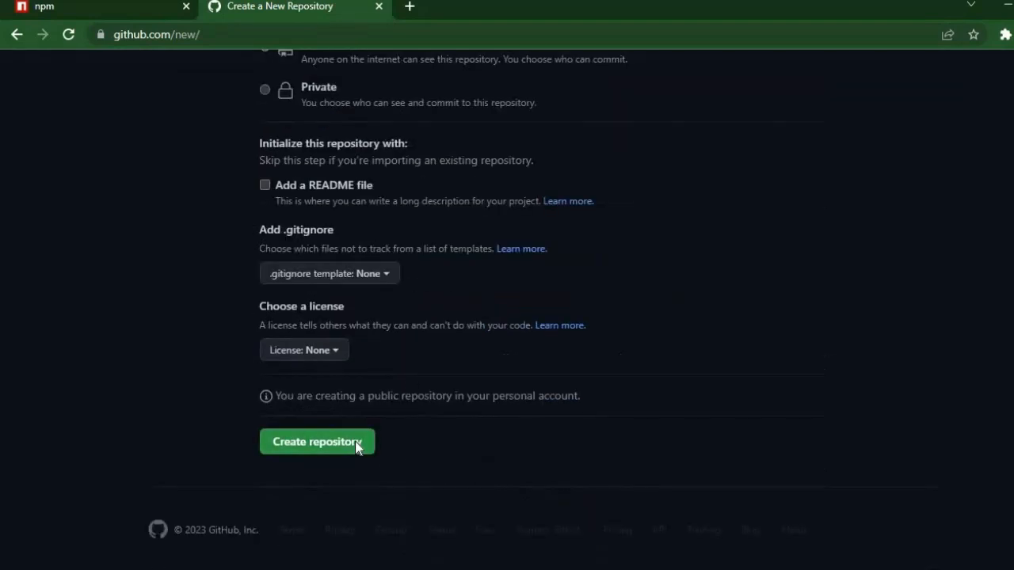
pyautogui.click(316, 441)
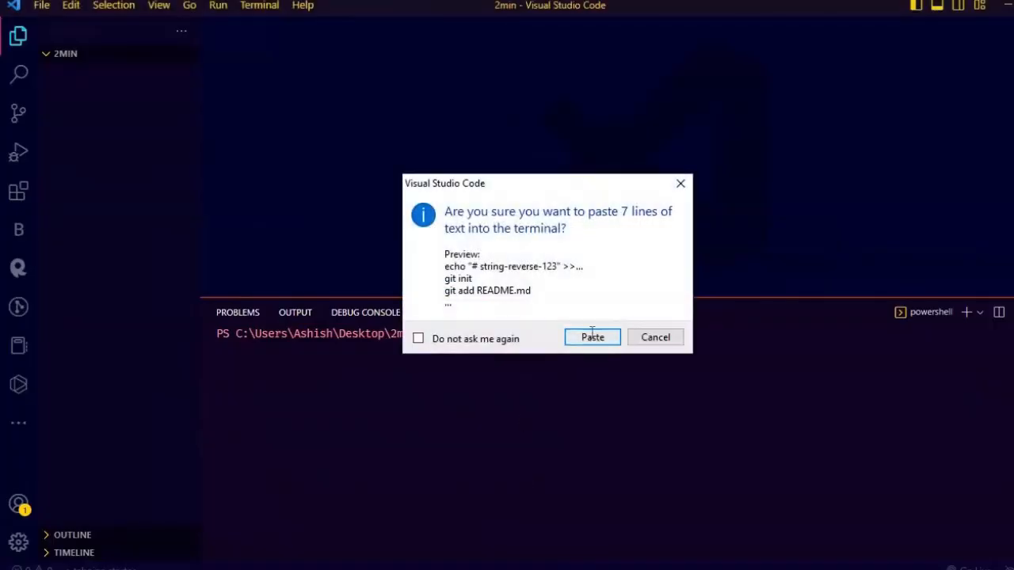
# - Run the git setup commands in the terminal to commit the README and add the remote
pyautogui.click(592, 336)
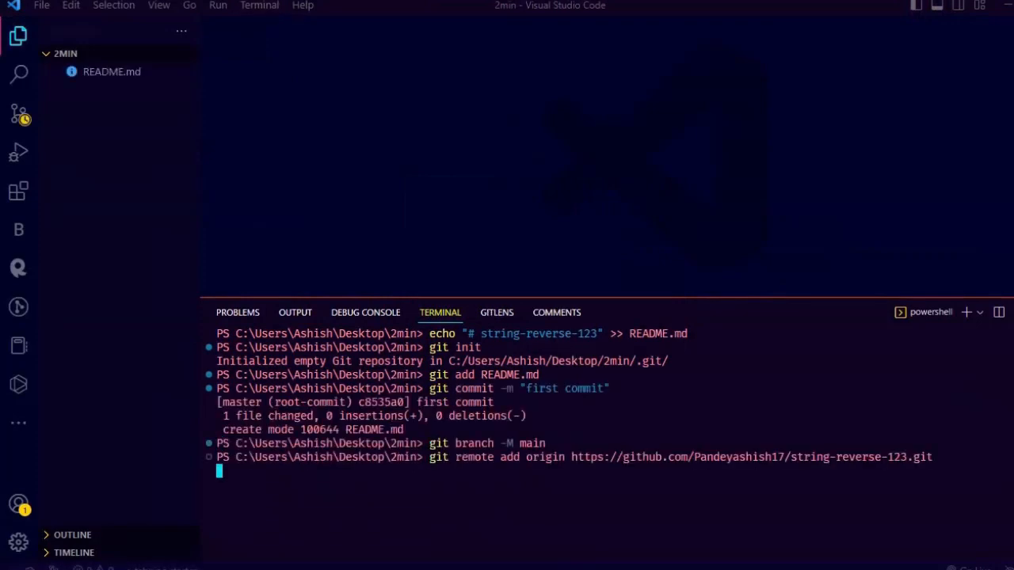
pyautogui.write('clear')
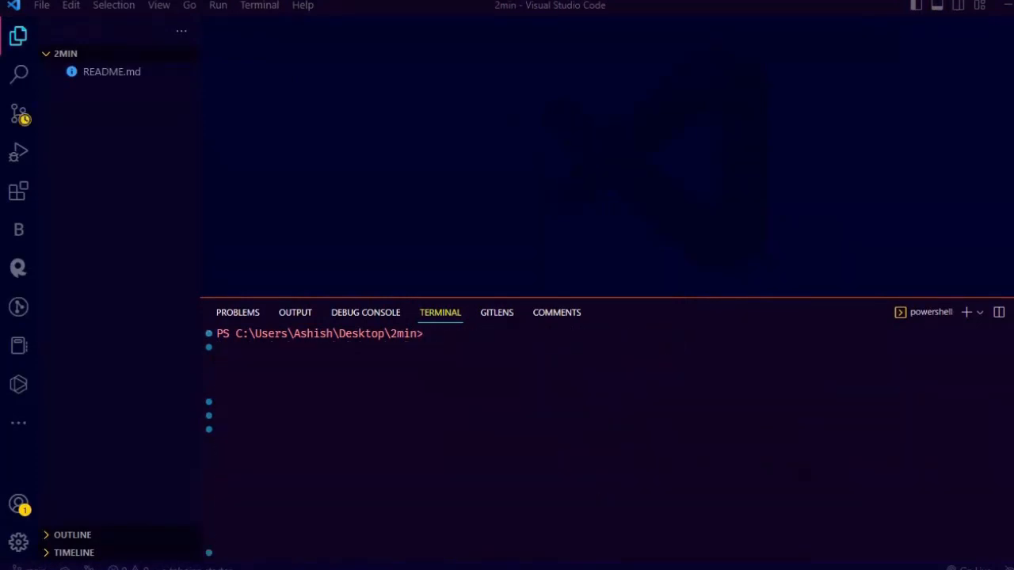
# - Run npm init with package name string-reverse-123 and the default version
pyautogui.write('npm init')
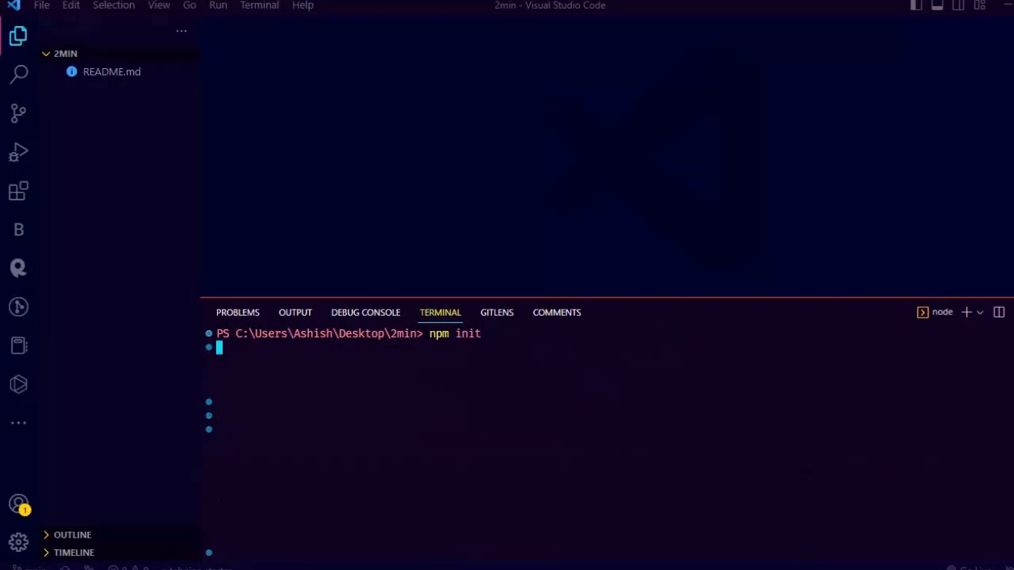
pyautogui.write('strin')
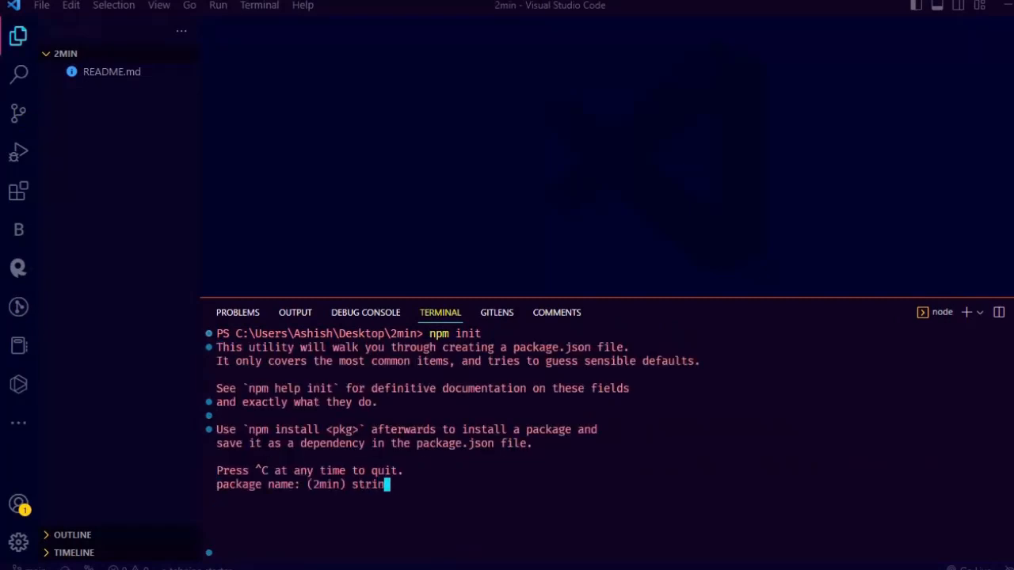
pyautogui.write('g-rev')
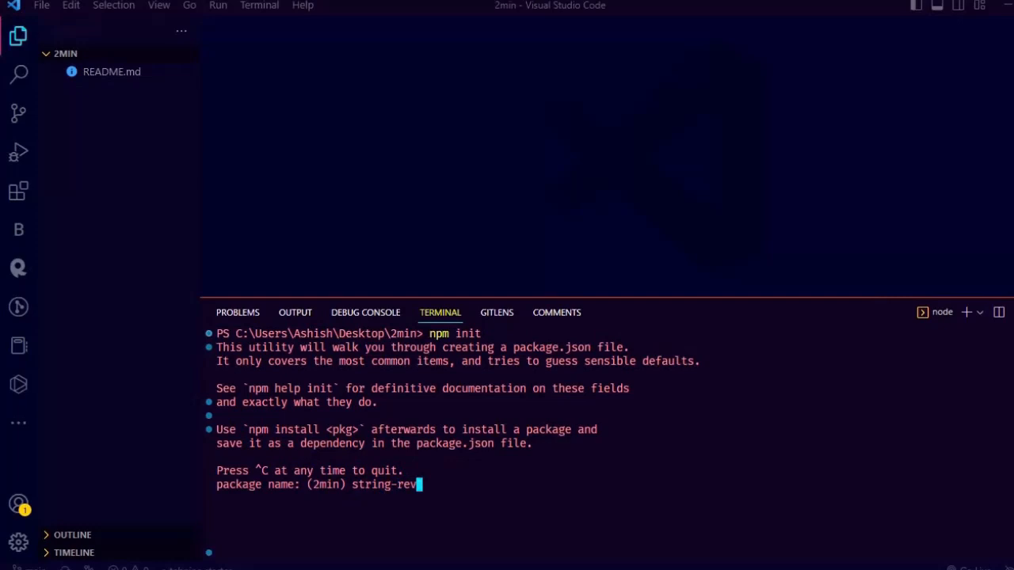
pyautogui.write('erse-123')
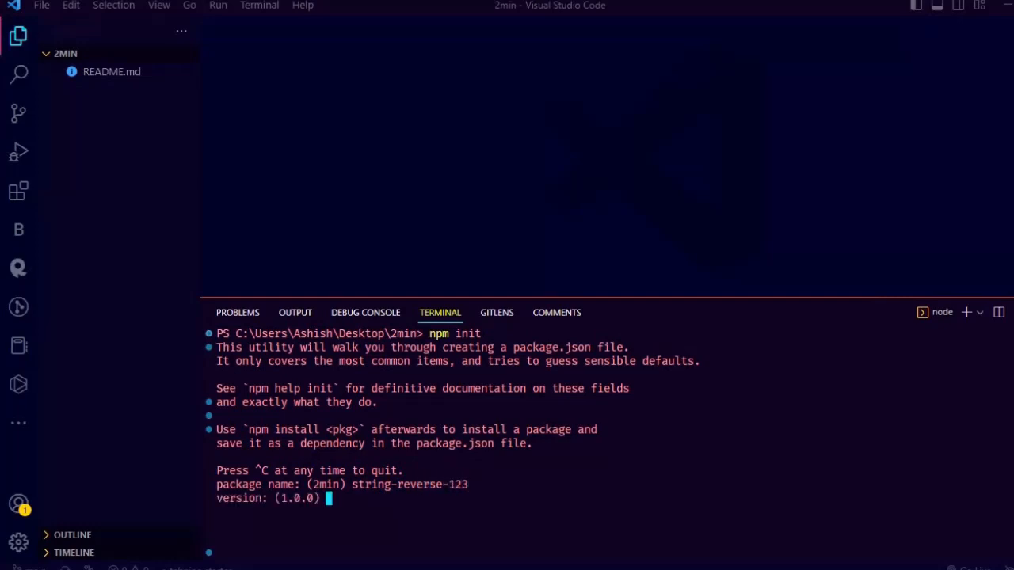
pyautogui.press('Enter')
pyautogui.write('inde')
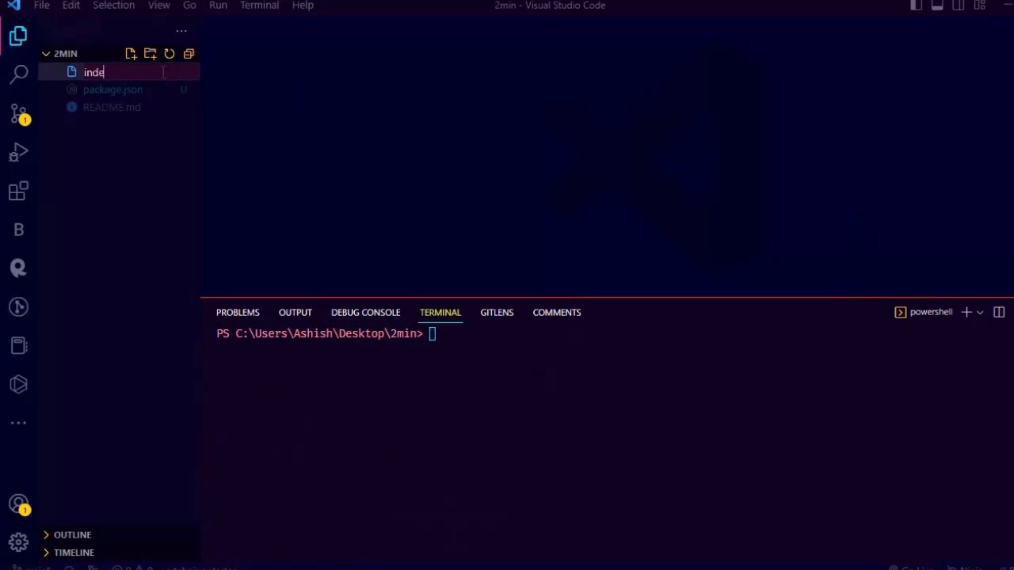
# - Create index.js defining and exporting a reverseString arrow function
pyautogui.press('Enter')
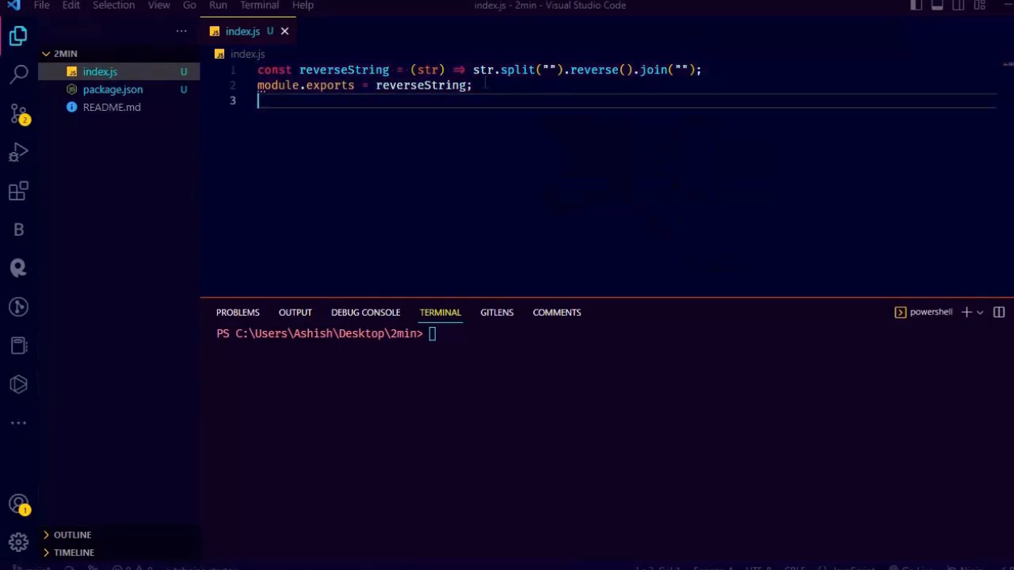
pyautogui.write('cl')
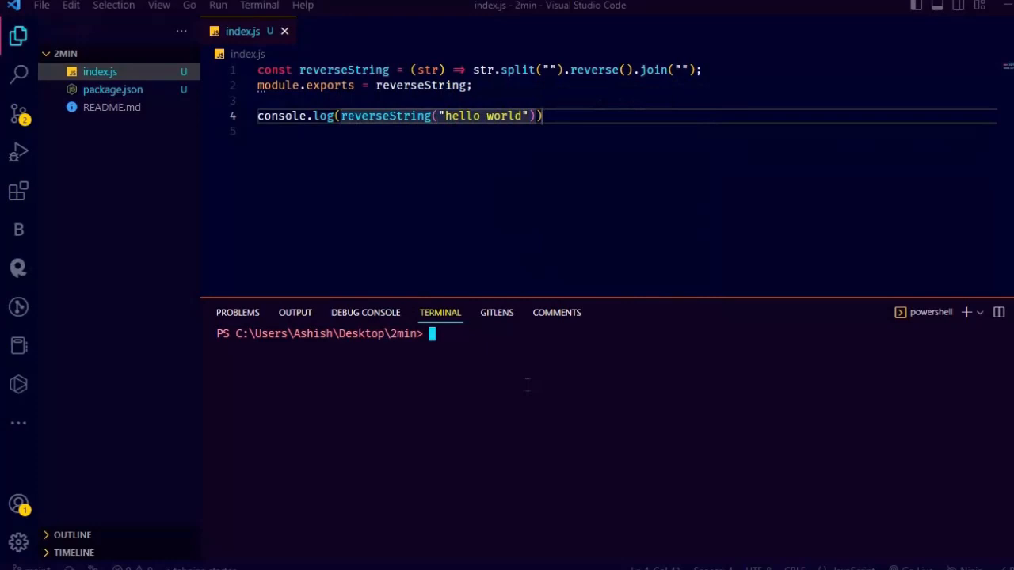
# - Run node index.js to test reversing "hello world", then remove the test line
pyautogui.write('node')
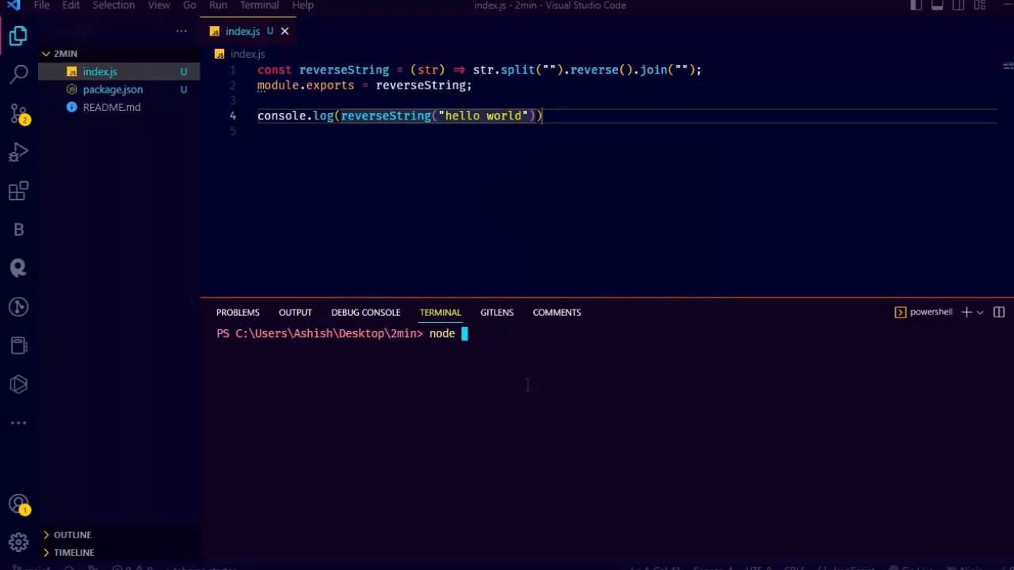
pyautogui.write('index.js')
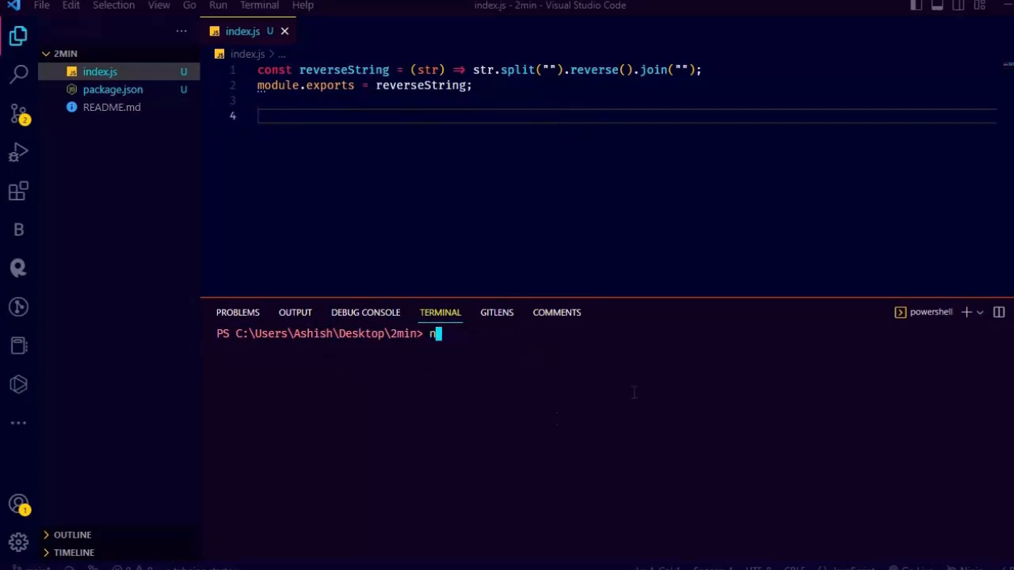
# - Run npm login in the terminal to authenticate with the registry
pyautogui.write('pm lo')
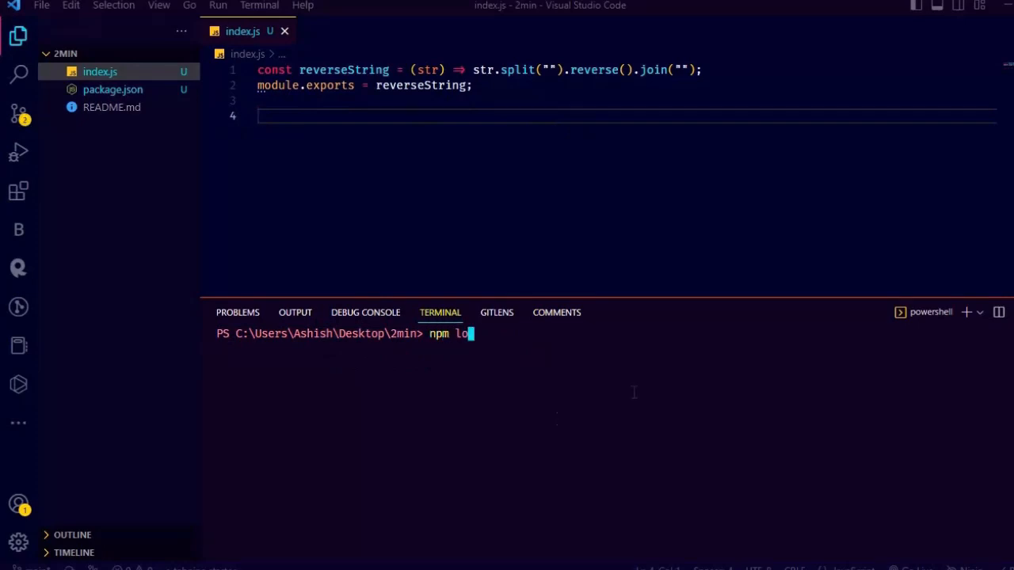
pyautogui.write('gin')
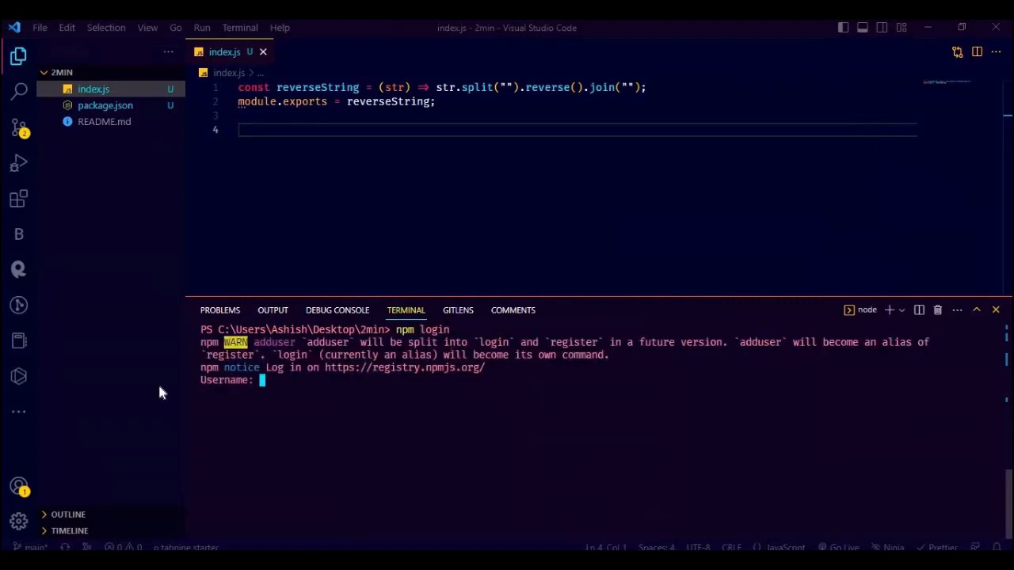
pyautogui.press('ctrl+c')
pyautogui.write('n')
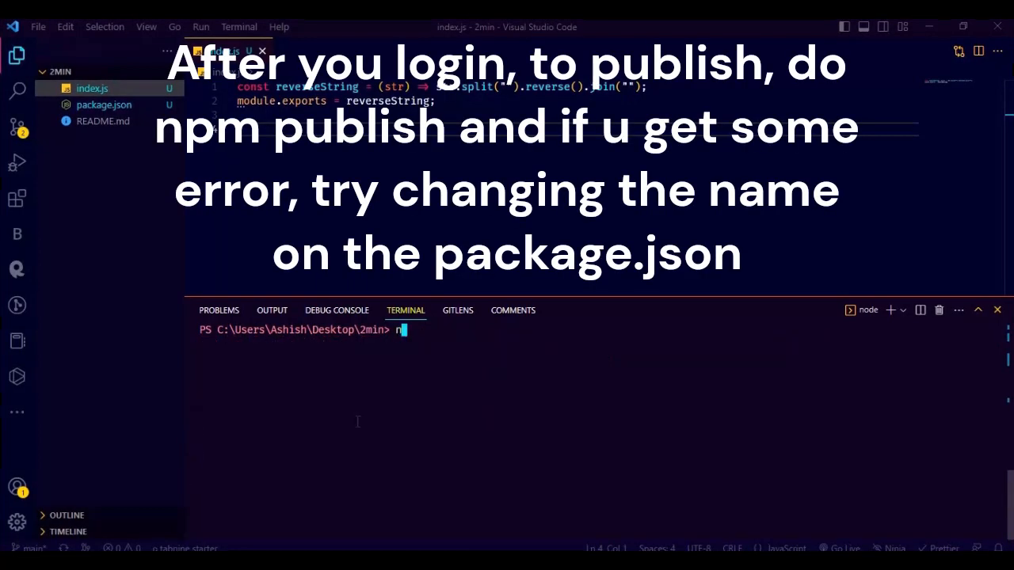
pyautogui.write('pm publis')
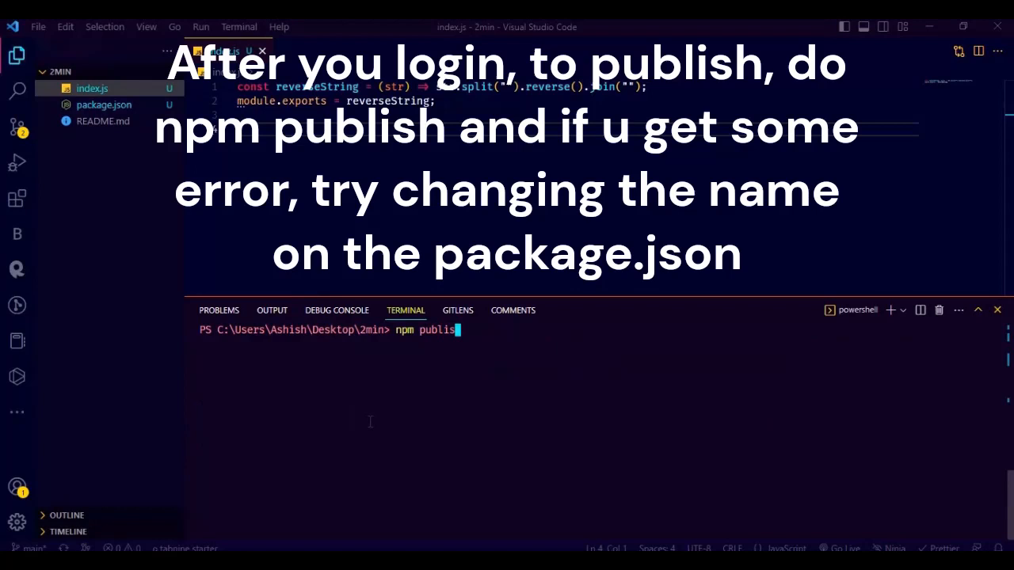
pyautogui.press('enter')
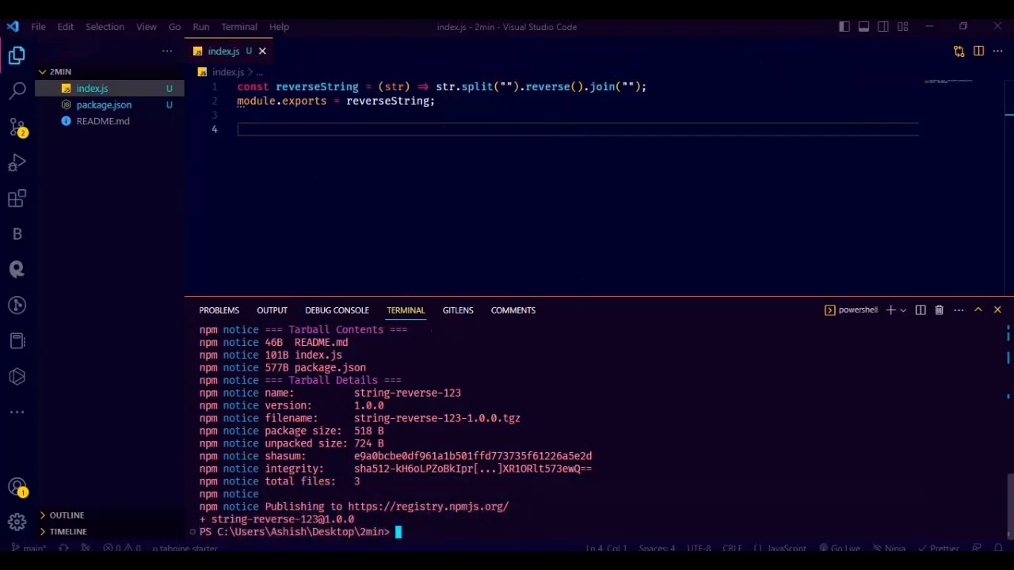
pyautogui.click(947, 152)
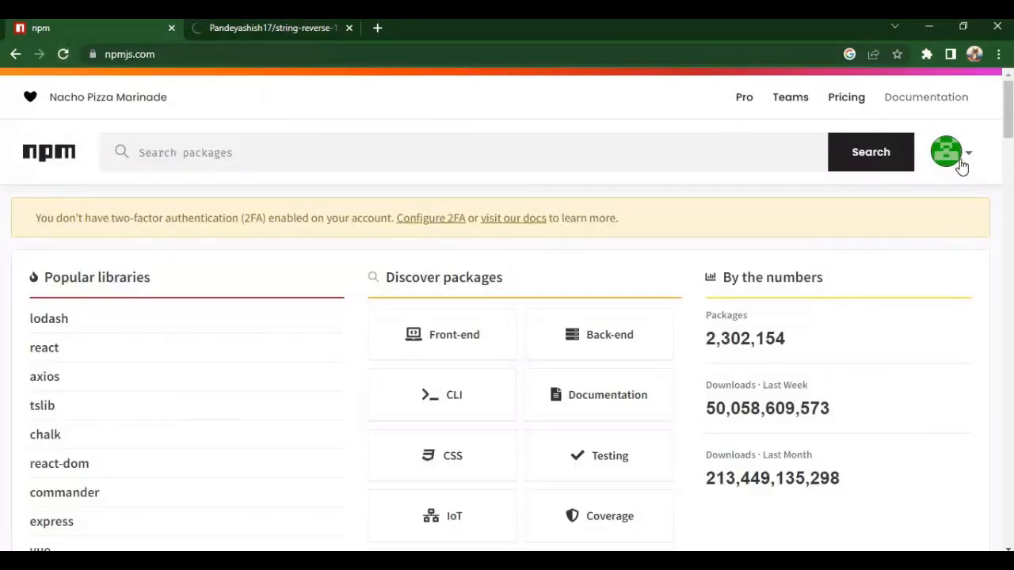
# - View the account's published packages on npm and open the string-reverse-123 page
pyautogui.click(947, 152)
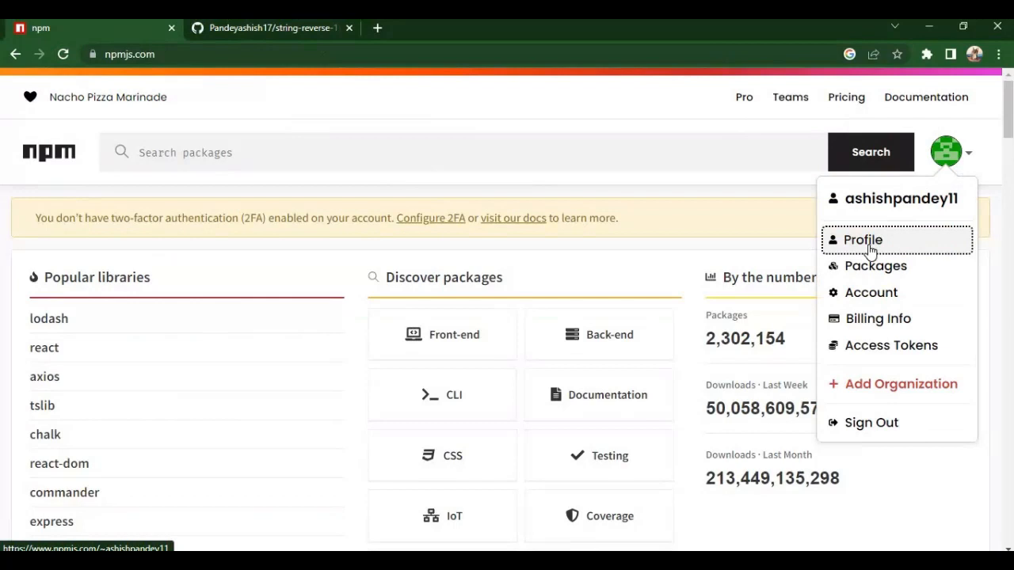
pyautogui.click(862, 239)
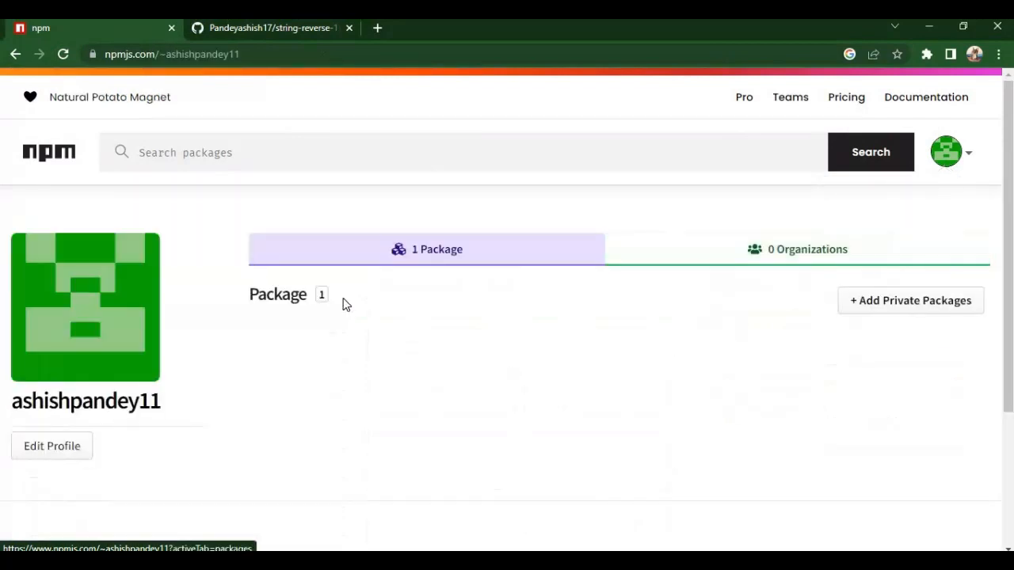
pyautogui.click(64, 54)
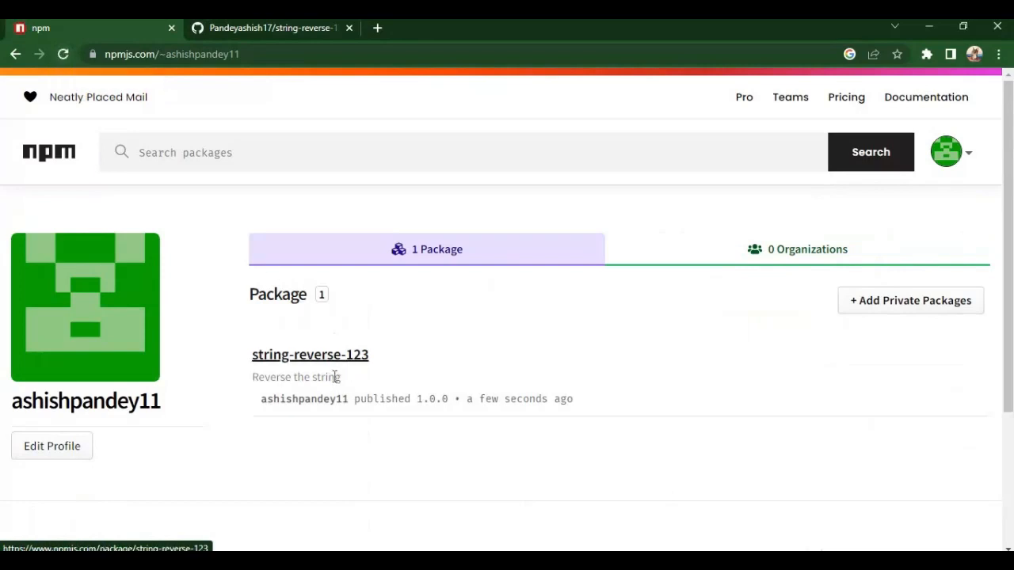
pyautogui.click(311, 355)
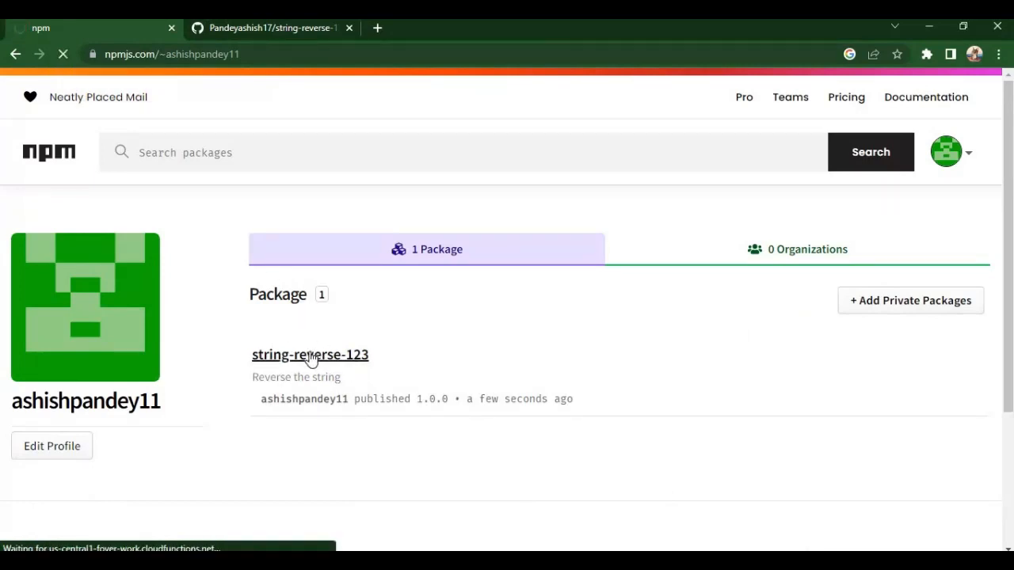
pyautogui.click(310, 354)
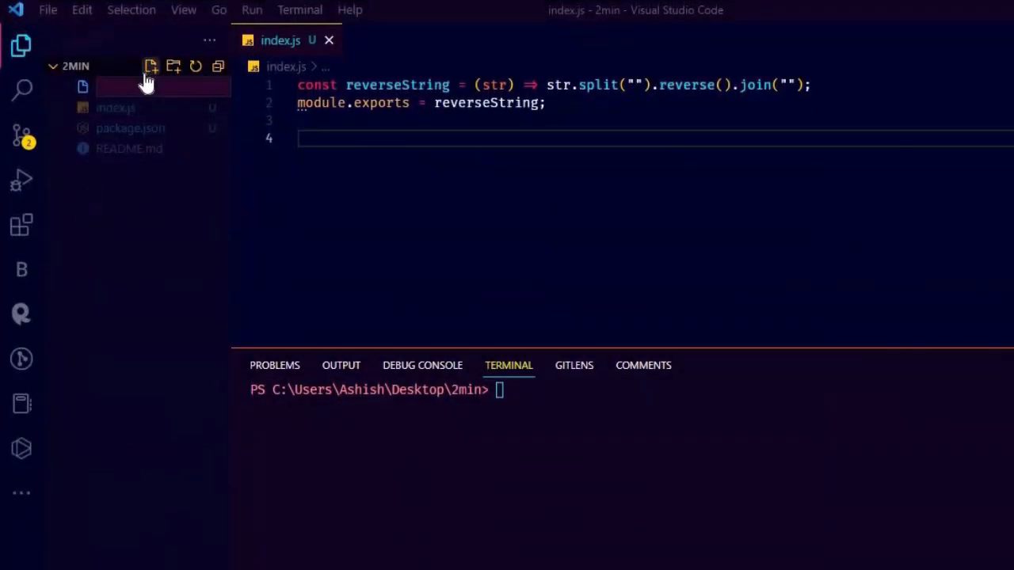
# - Create test.js, install string-reverse-123, and expand its folder in node_modules
pyautogui.write('test.js')
pyautogui.click(379, 390)
pyautogui.write('npm i string-reverse-123')
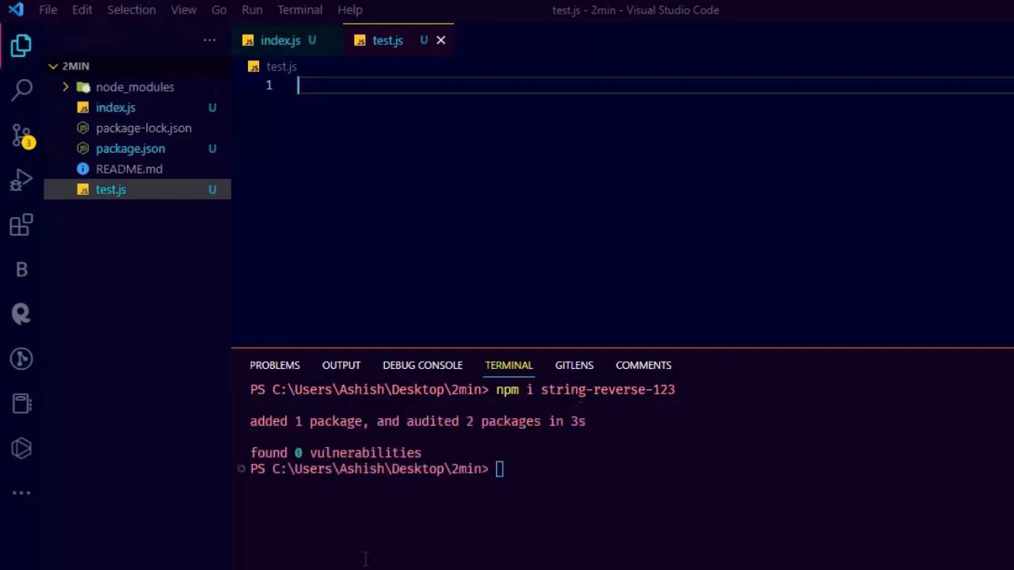
pyautogui.click(134, 86)
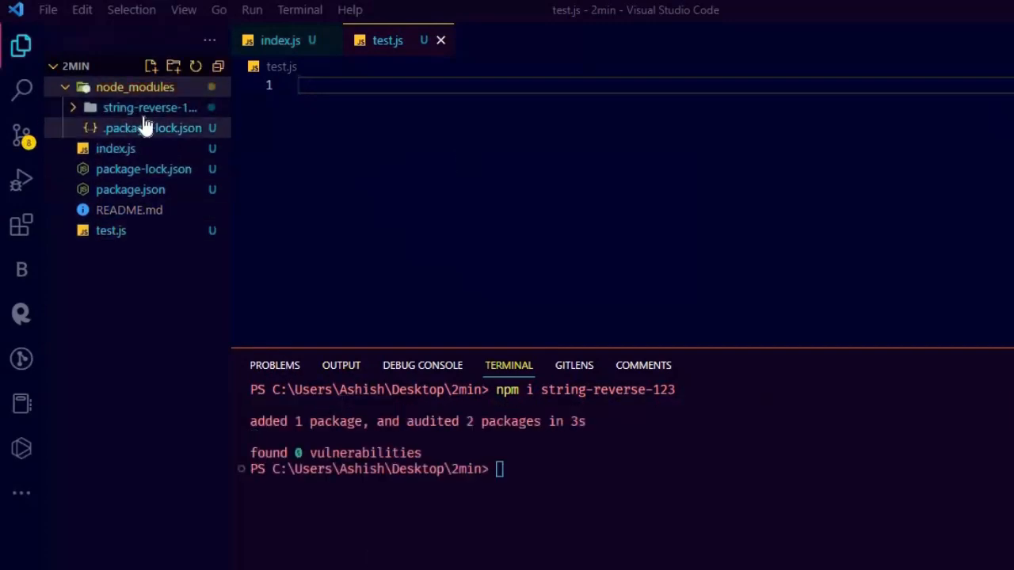
pyautogui.click(149, 107)
pyautogui.write('const')
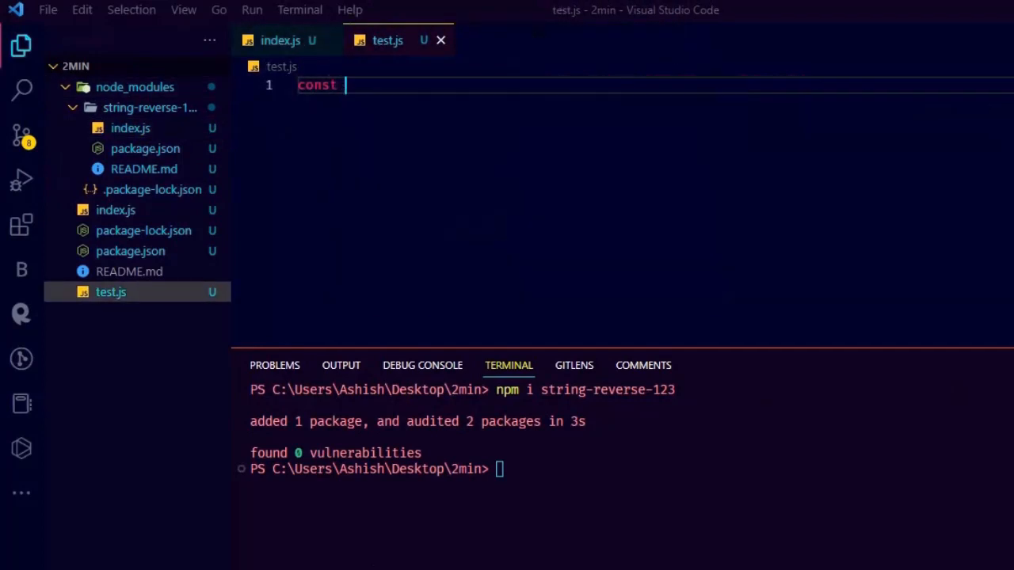
# - Require string-reverse-123 in test.js and log reverseString("hello world")
pyautogui.write('reverseString = requir')
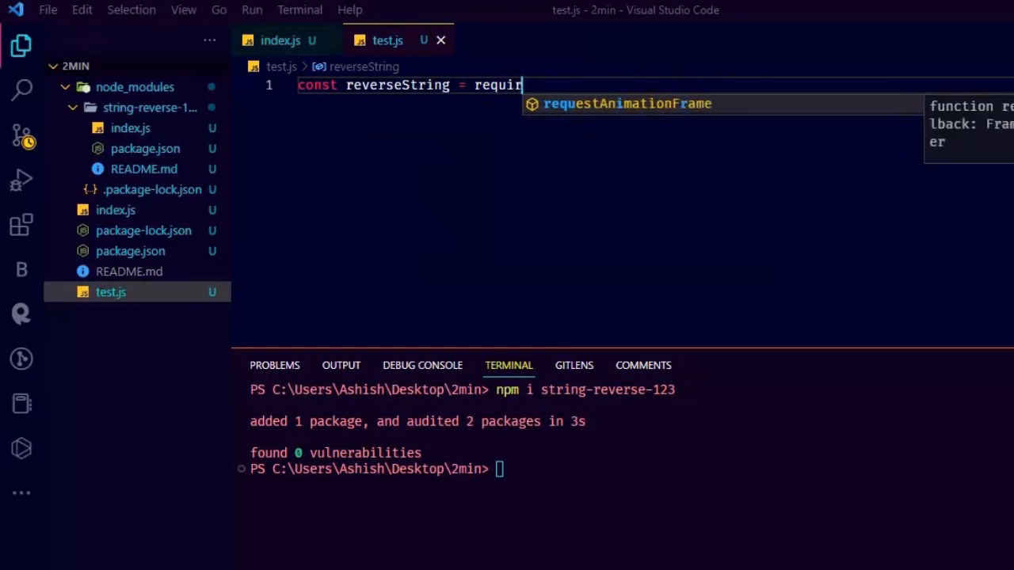
pyautogui.write('e("")')
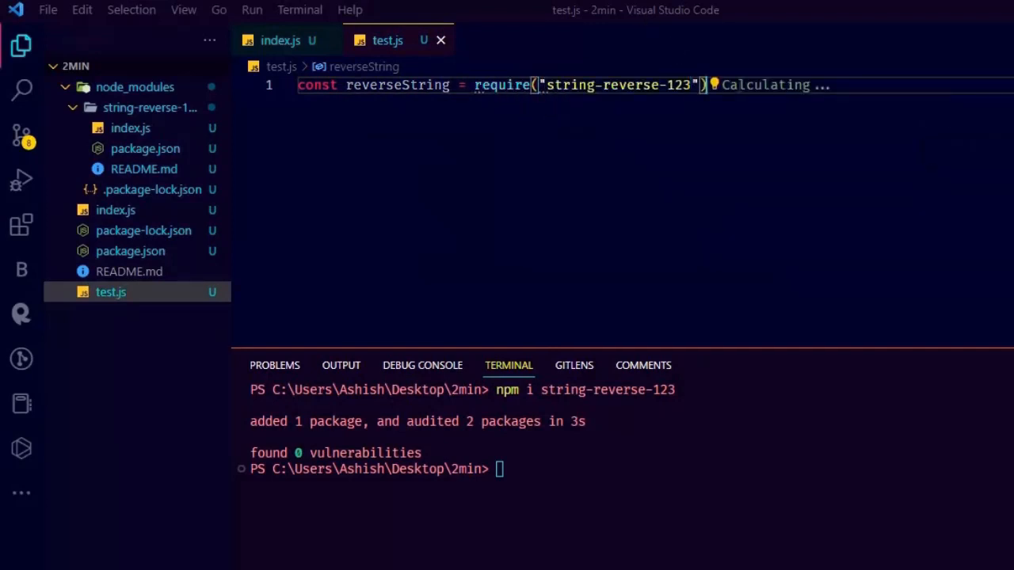
pyautogui.write('console.log(first)')
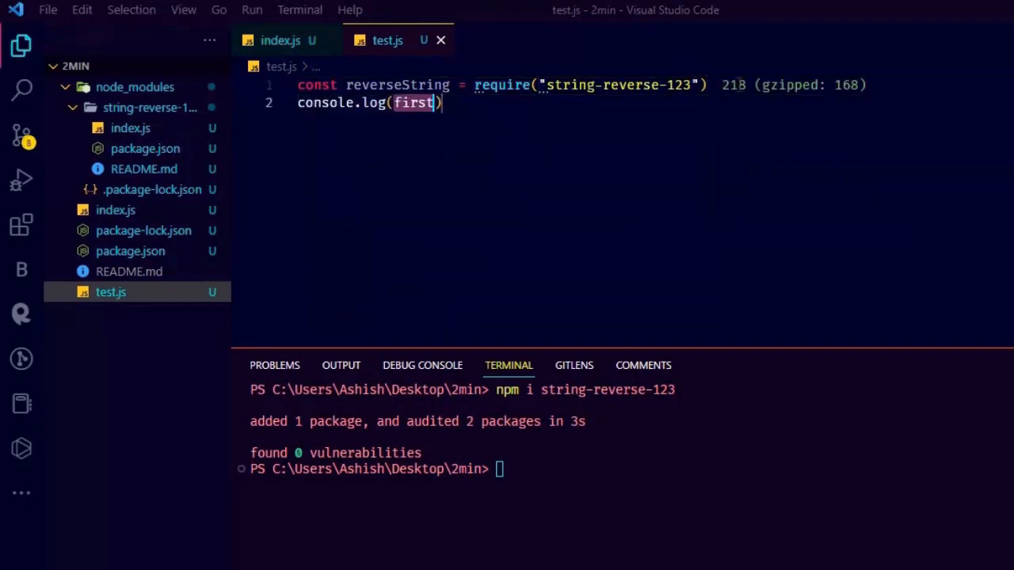
pyautogui.write('reverseString(')
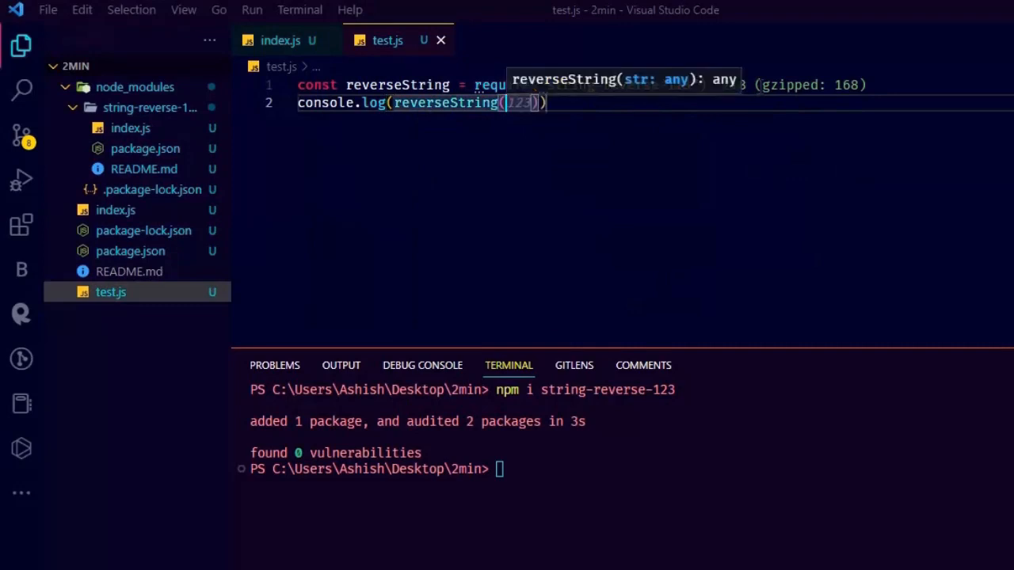
pyautogui.write('"hello"')
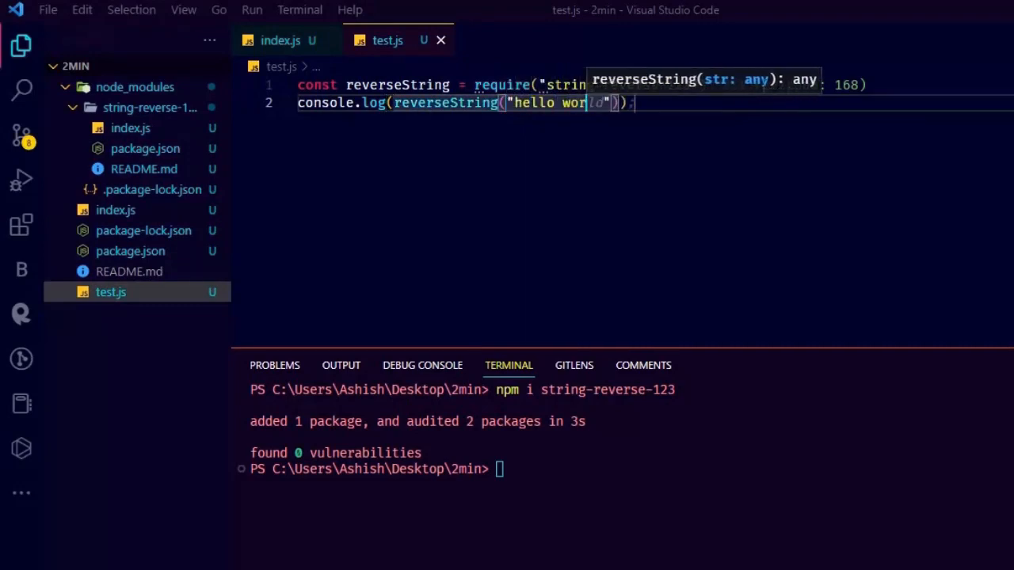
pyautogui.write('cl')
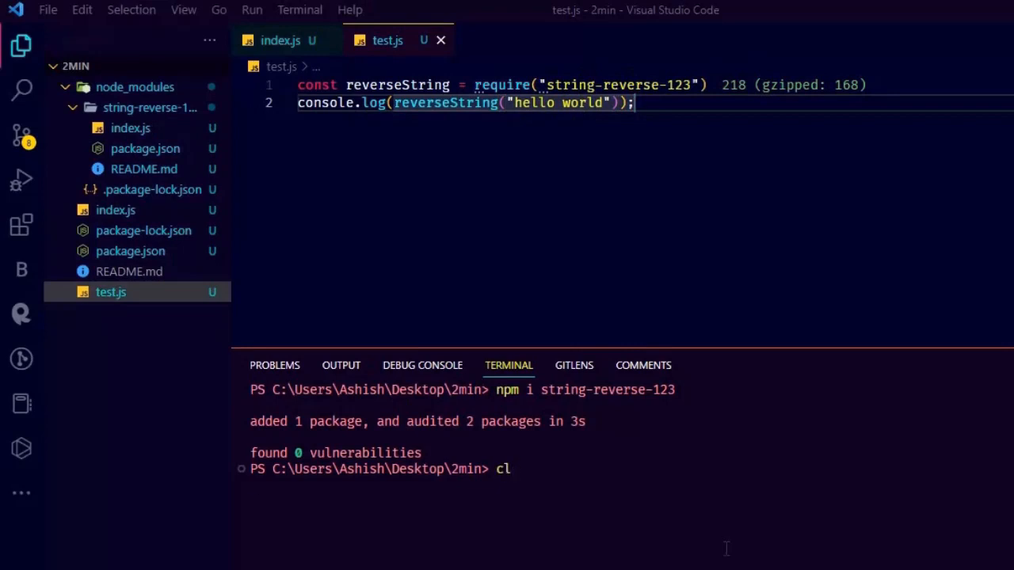